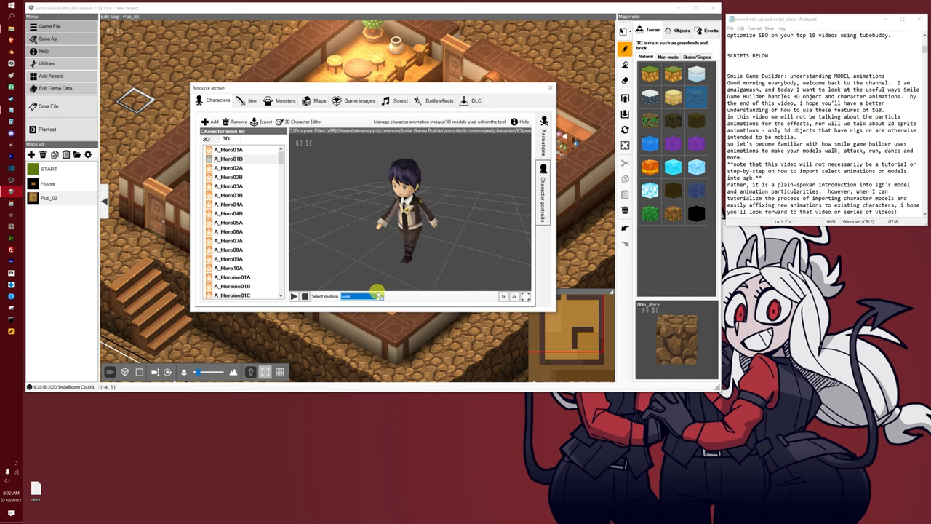
- Play the hero's lying-down motion, browse battle effect sprite sheets, then preview ef010_Storm in 3D
{"action": "left_click", "coordinate": [356, 296]}
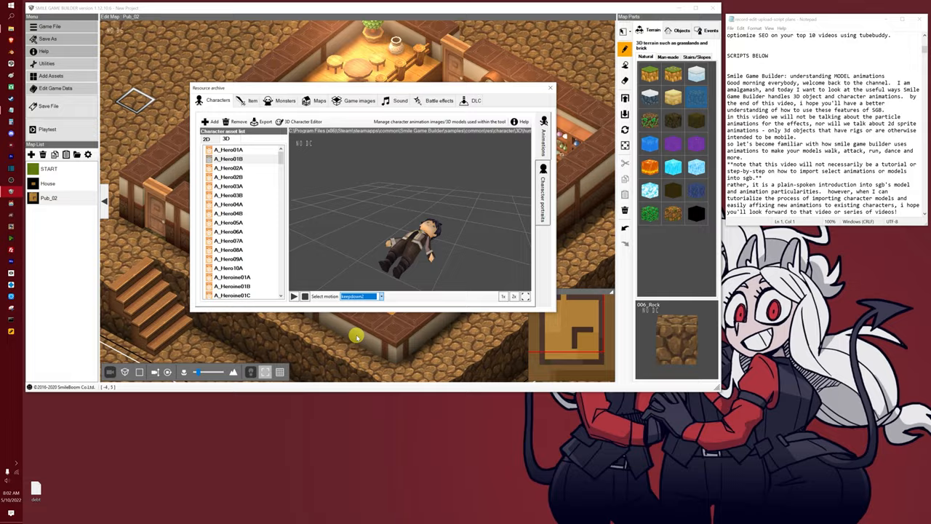
{"action": "left_click", "coordinate": [551, 133]}
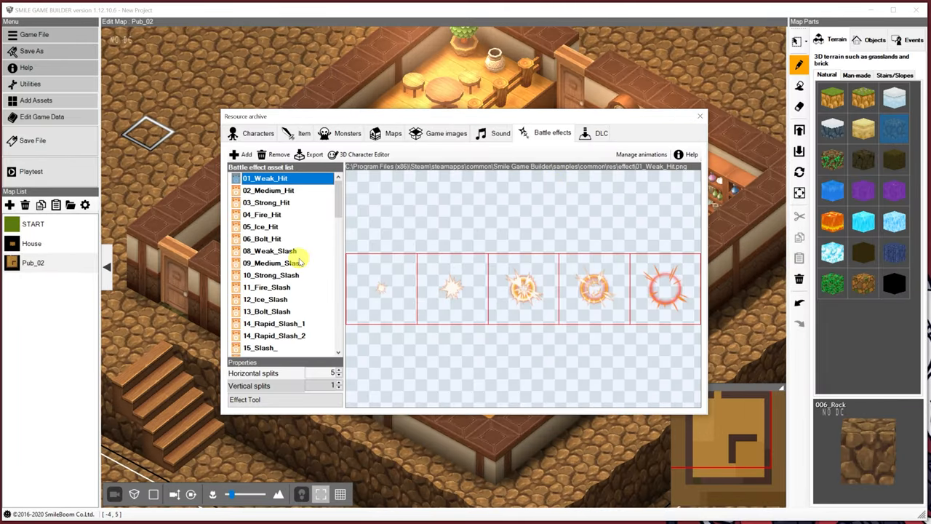
{"action": "left_click", "coordinate": [257, 133]}
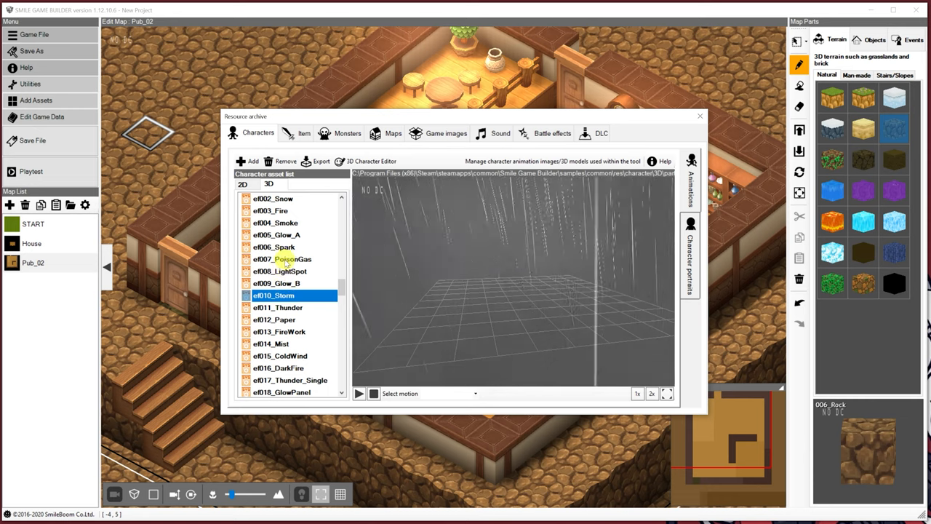
{"action": "left_click", "coordinate": [280, 270]}
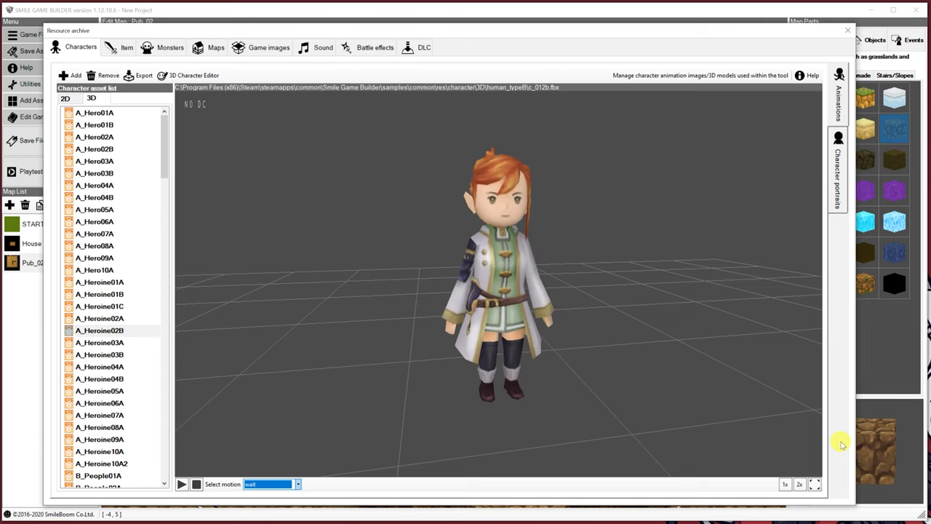
- Cycle the heroine through several dance motions from Dancing10–15
{"action": "left_click", "coordinate": [297, 484]}
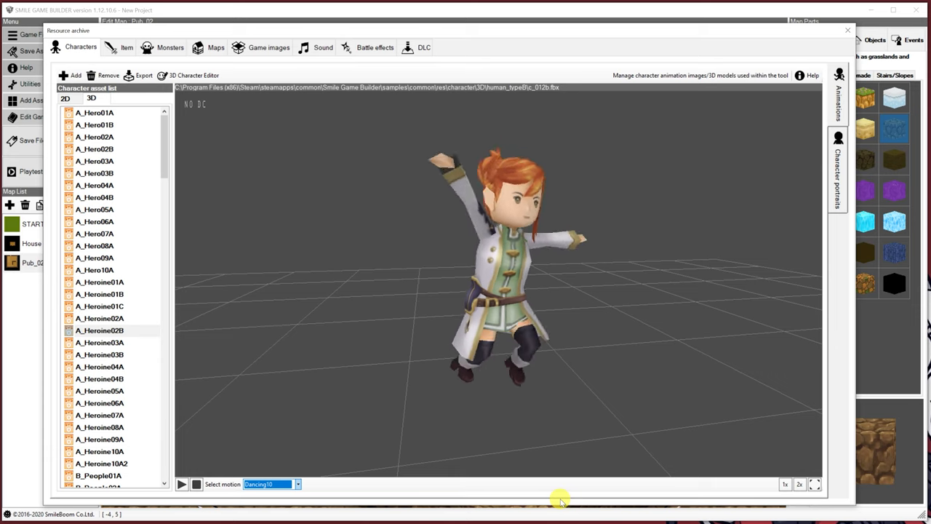
{"action": "left_click", "coordinate": [297, 481]}
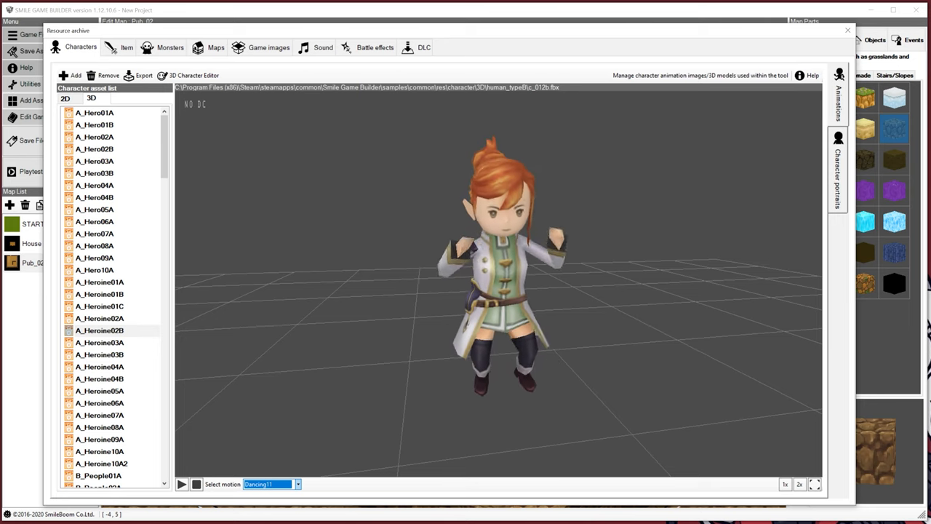
{"action": "left_click", "coordinate": [298, 483]}
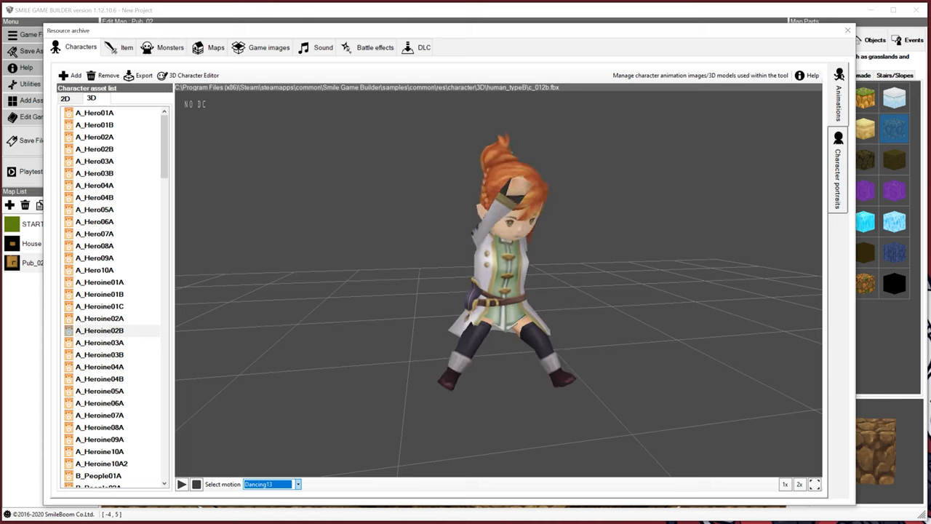
{"action": "left_click", "coordinate": [297, 481]}
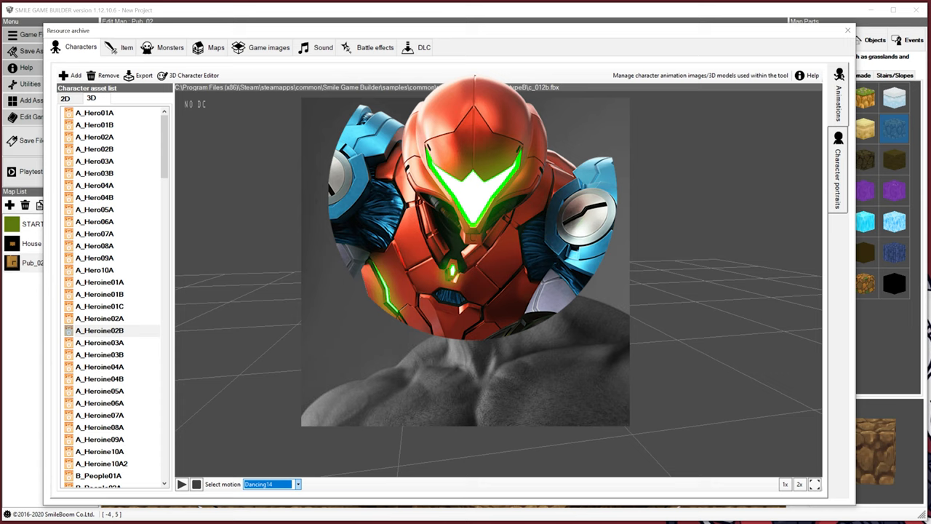
- Preview heroines A_Heroine01B, 01C and 02A, then play the landing motion
{"action": "left_click", "coordinate": [100, 294]}
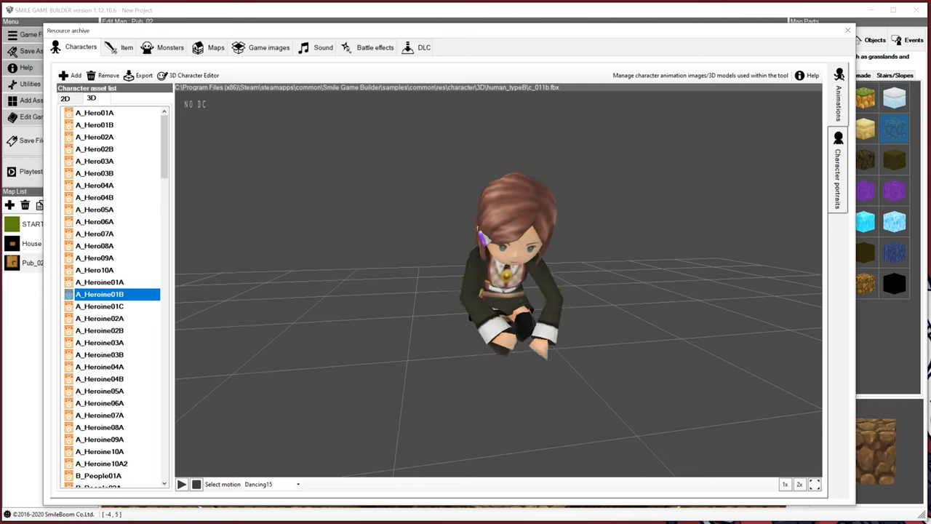
{"action": "left_click", "coordinate": [100, 306]}
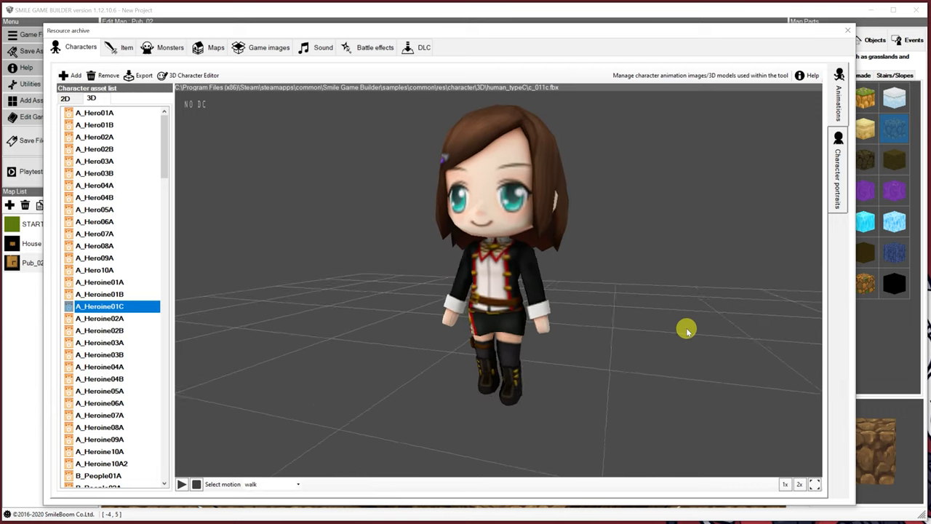
{"action": "left_click", "coordinate": [99, 318]}
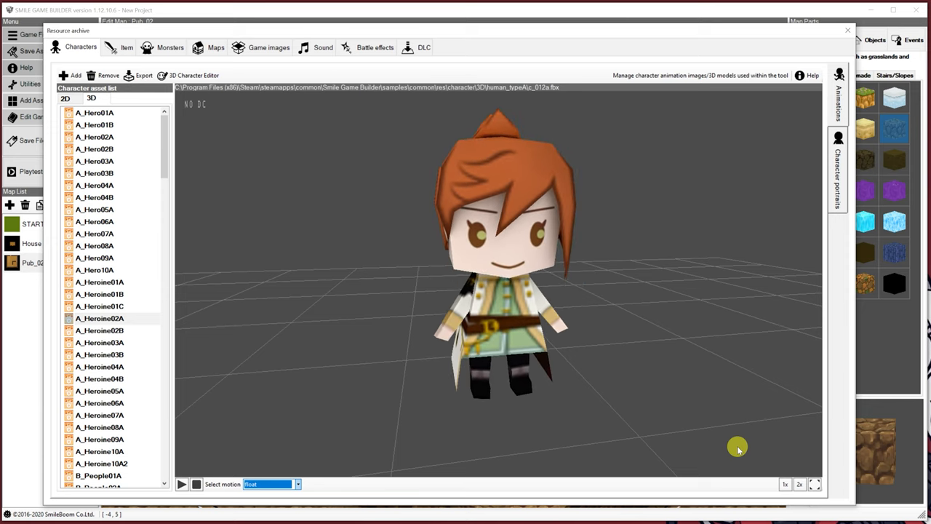
{"action": "left_click", "coordinate": [268, 484]}
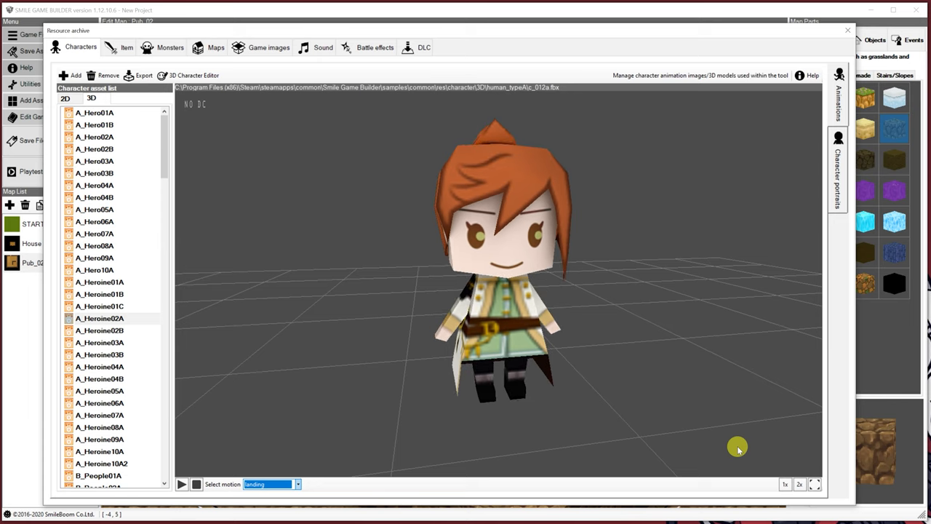
{"action": "left_click", "coordinate": [268, 484]}
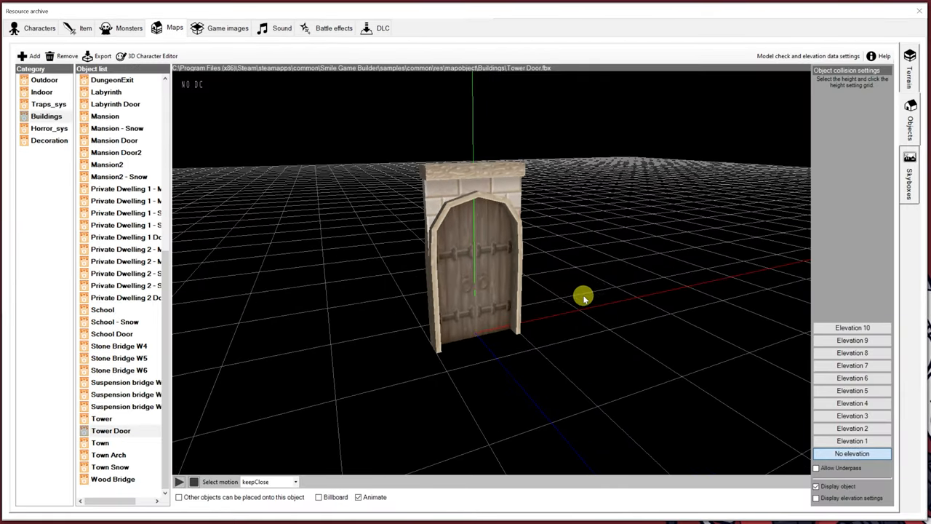
- Play Tower Door's 'open' motion, then show Labyrinth Door with its elevation grid
{"action": "left_click", "coordinate": [295, 481]}
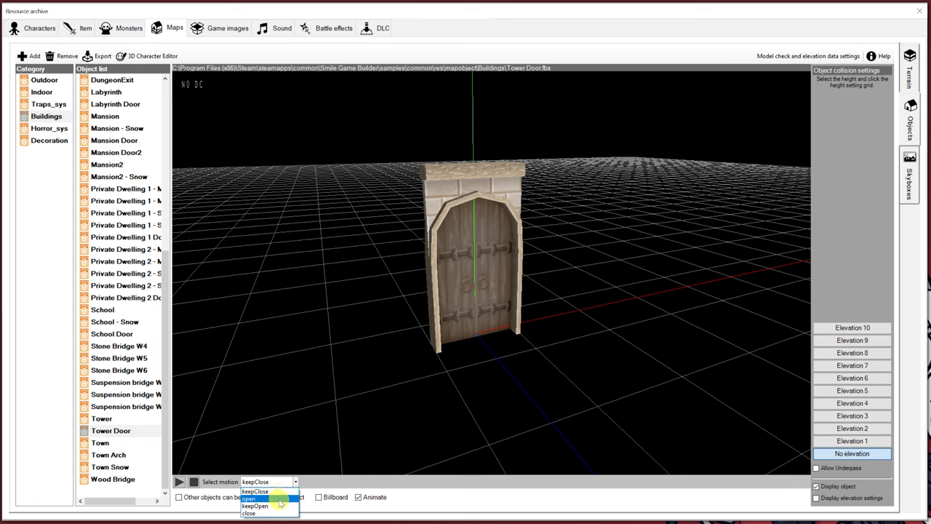
{"action": "left_click", "coordinate": [249, 498]}
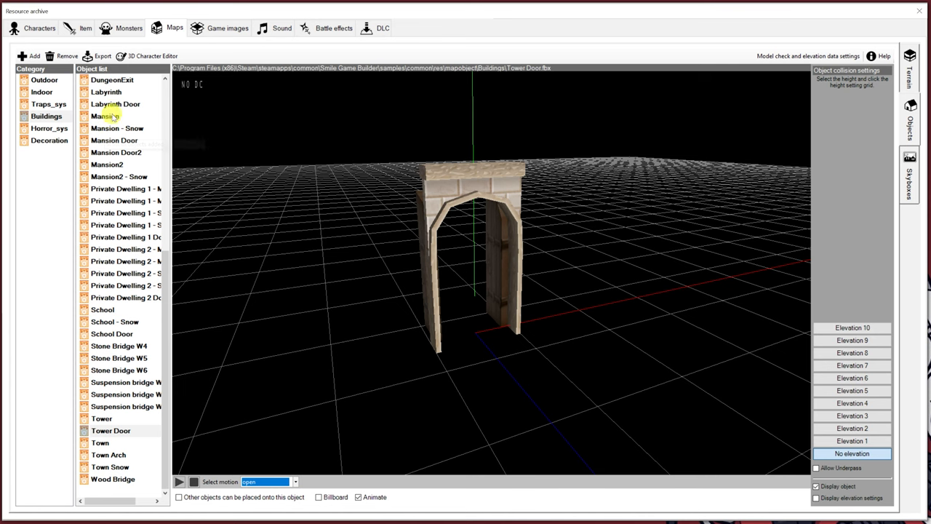
{"action": "left_click", "coordinate": [114, 104]}
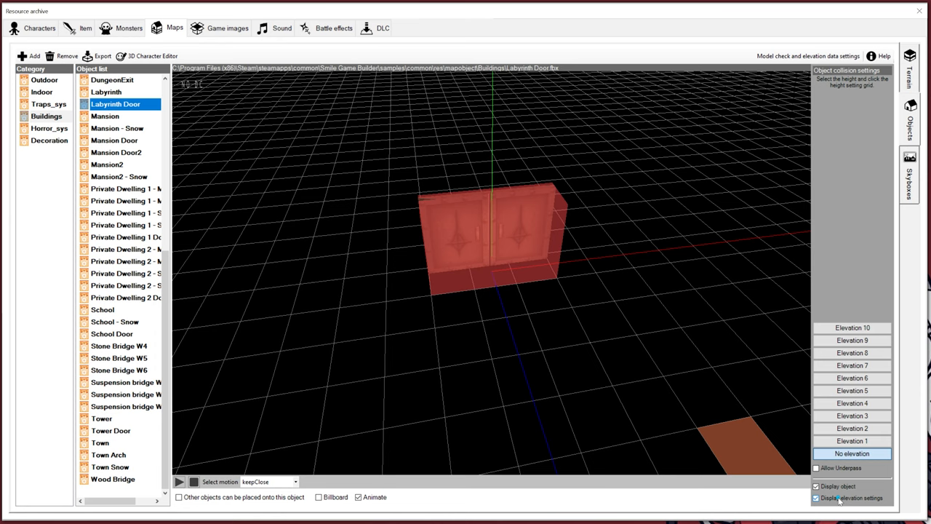
{"action": "left_click", "coordinate": [817, 498]}
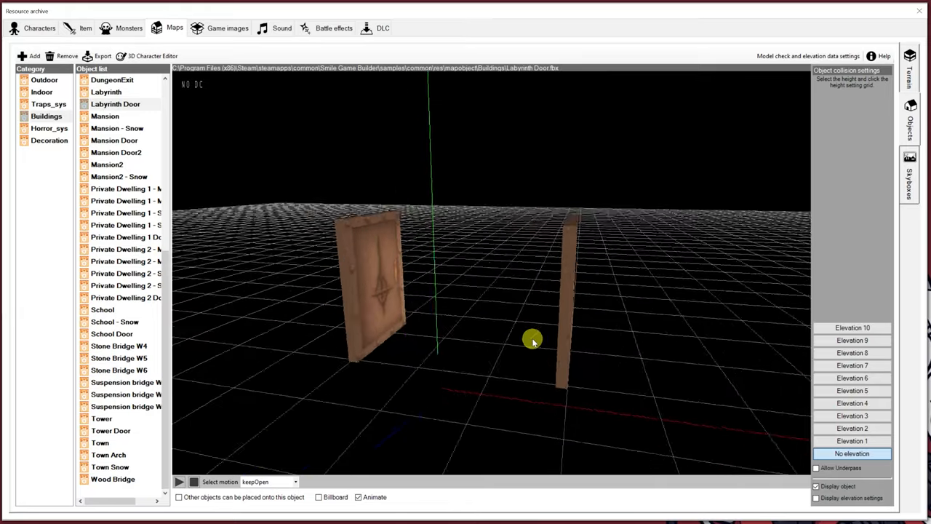
{"action": "left_click", "coordinate": [42, 92]}
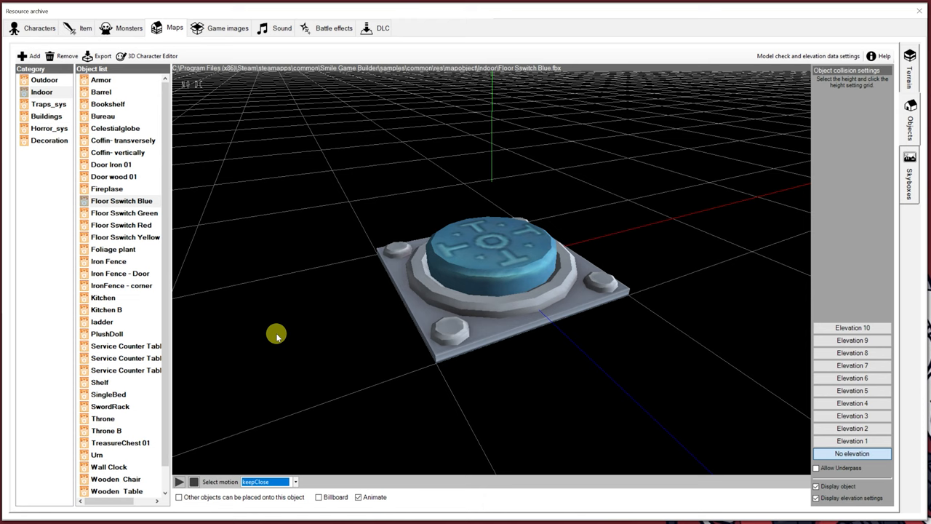
{"action": "mouse_move", "coordinate": [588, 371]}
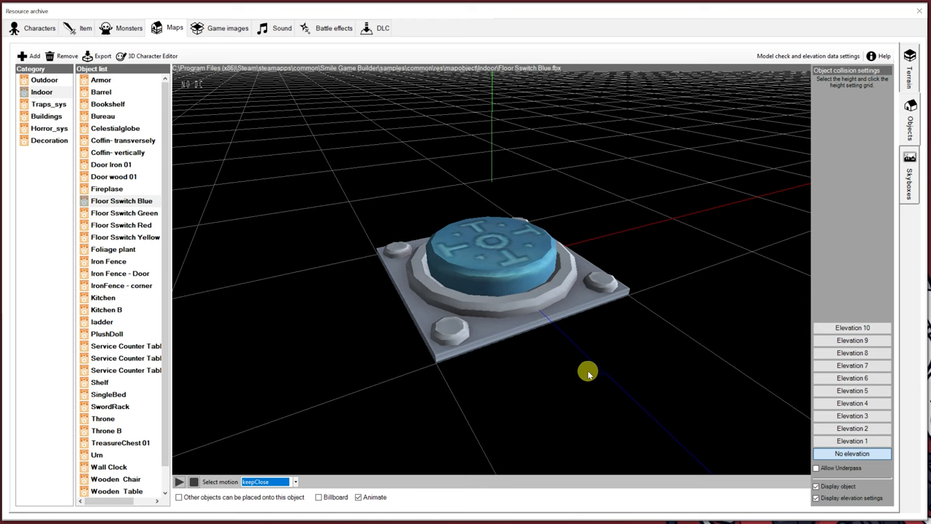
{"action": "mouse_move", "coordinate": [593, 237]}
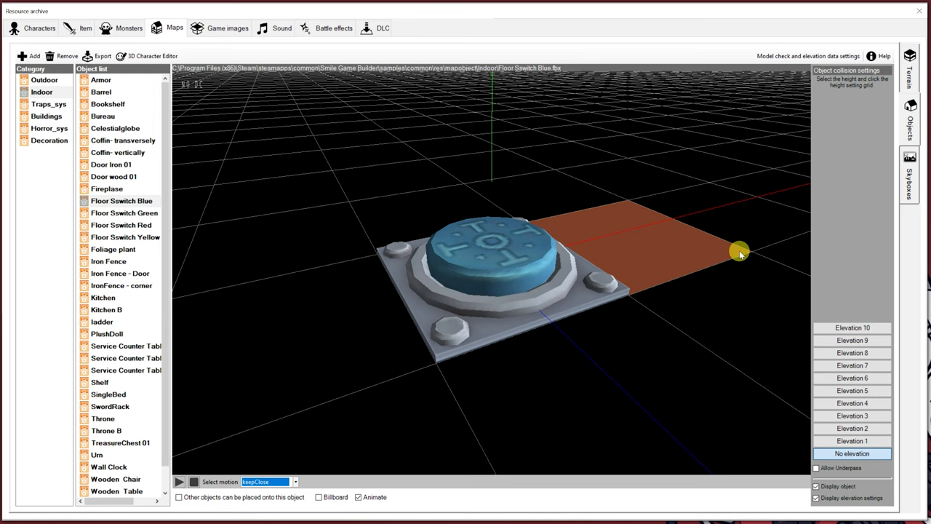
{"action": "mouse_move", "coordinate": [737, 262]}
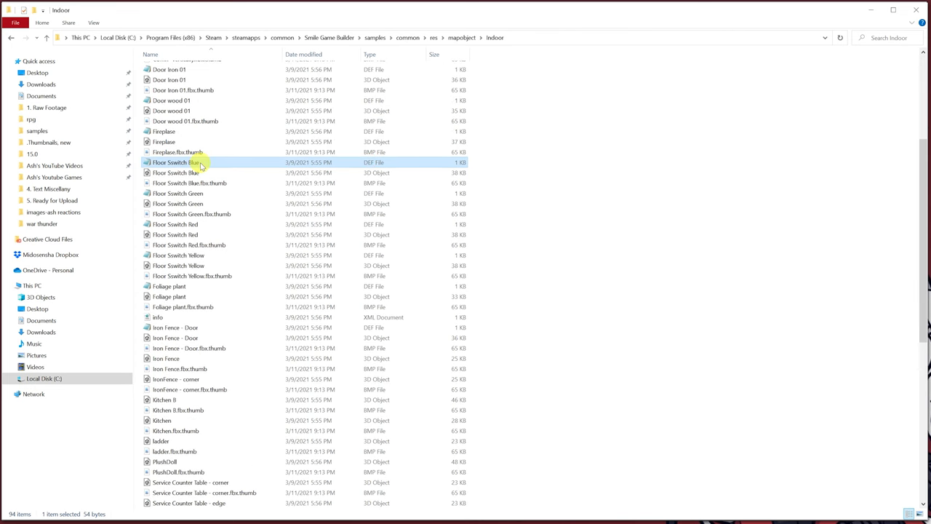
- Open Floor Sswitch Blue.def in Notepad showing keepClose, open, keepOpen and close ranges
{"action": "double_click", "coordinate": [169, 162]}
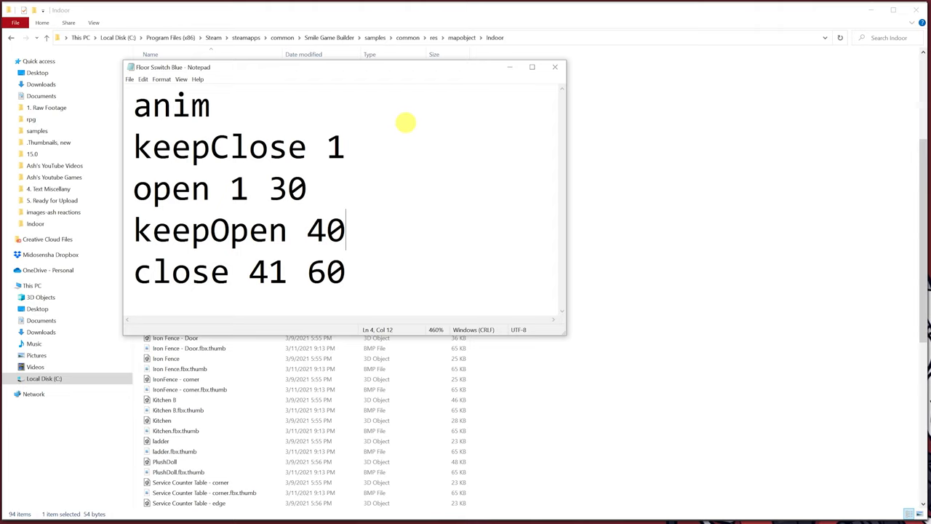
{"action": "mouse_move", "coordinate": [328, 190]}
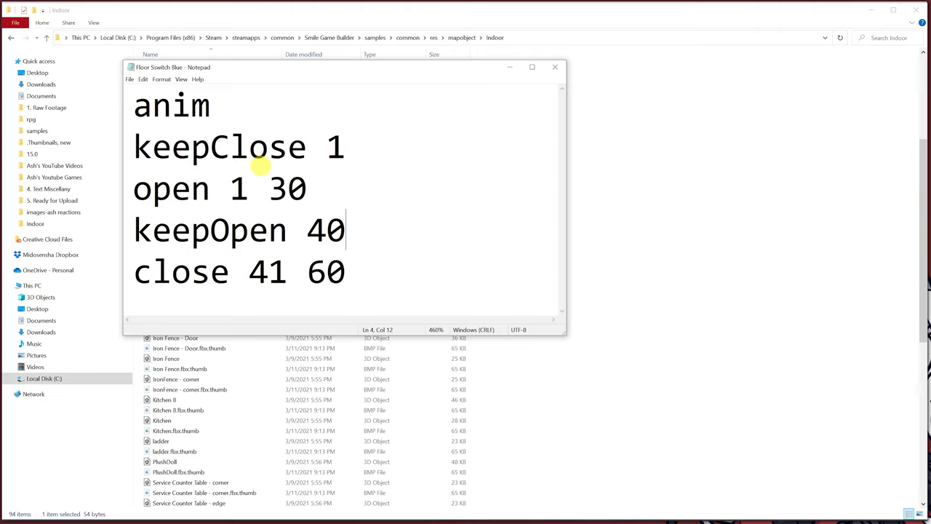
{"action": "mouse_move", "coordinate": [248, 158]}
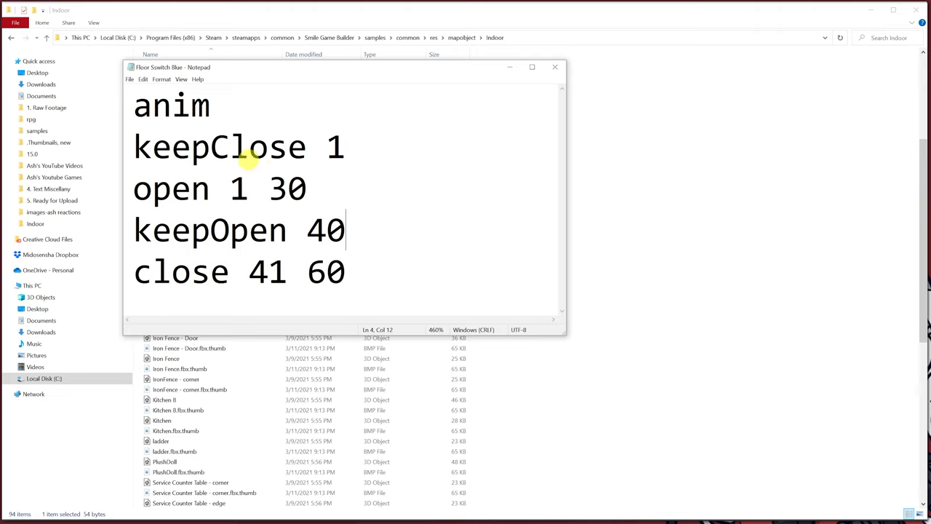
{"action": "mouse_move", "coordinate": [132, 124]}
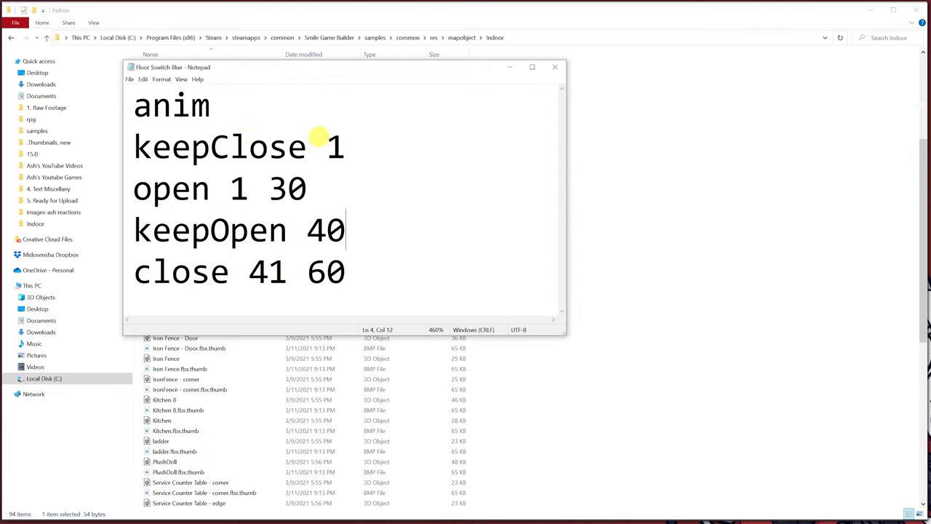
{"action": "mouse_move", "coordinate": [232, 184]}
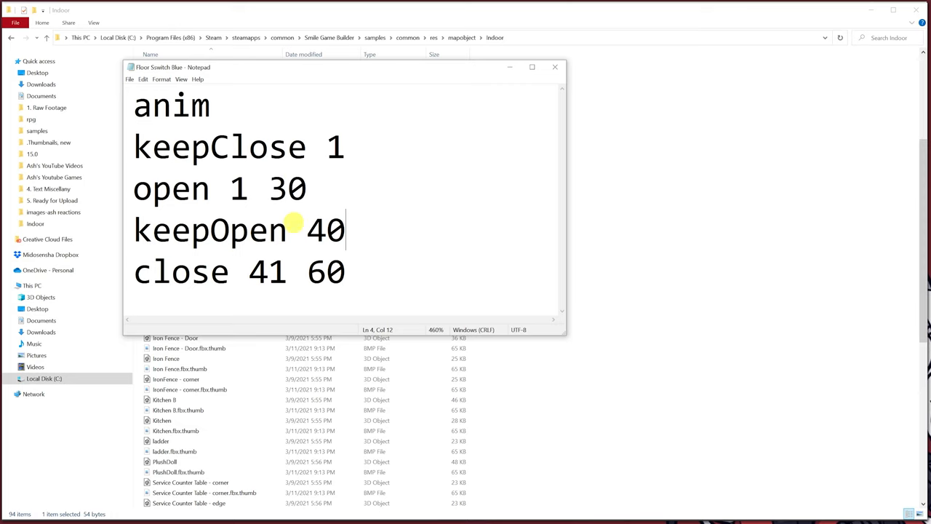
{"action": "mouse_move", "coordinate": [179, 235]}
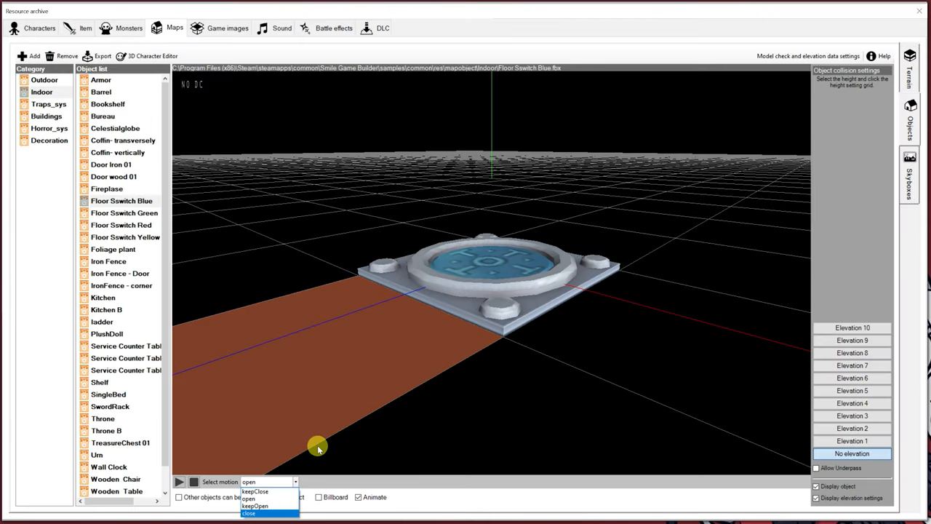
- Play the floor switch's 'open' motion, then preview dog E_Animal02A among 3D characters
{"action": "left_click", "coordinate": [249, 498]}
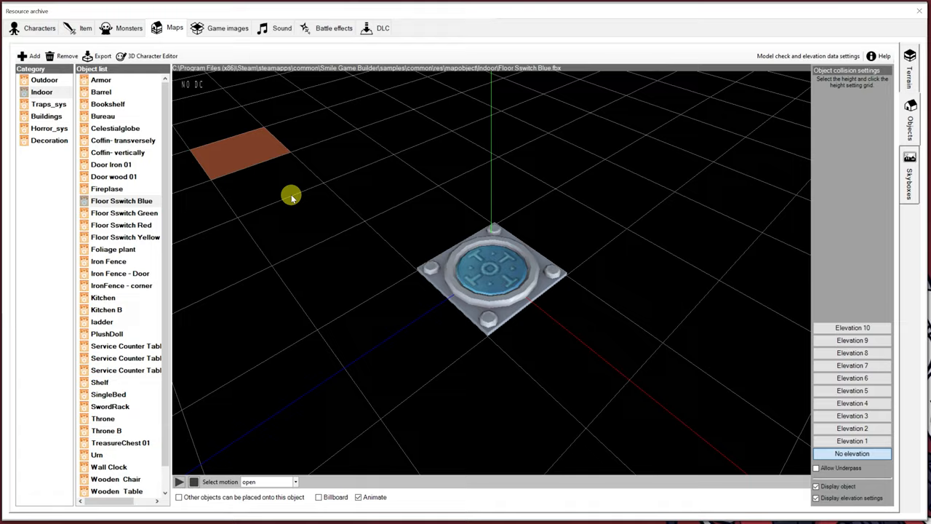
{"action": "left_click", "coordinate": [39, 28]}
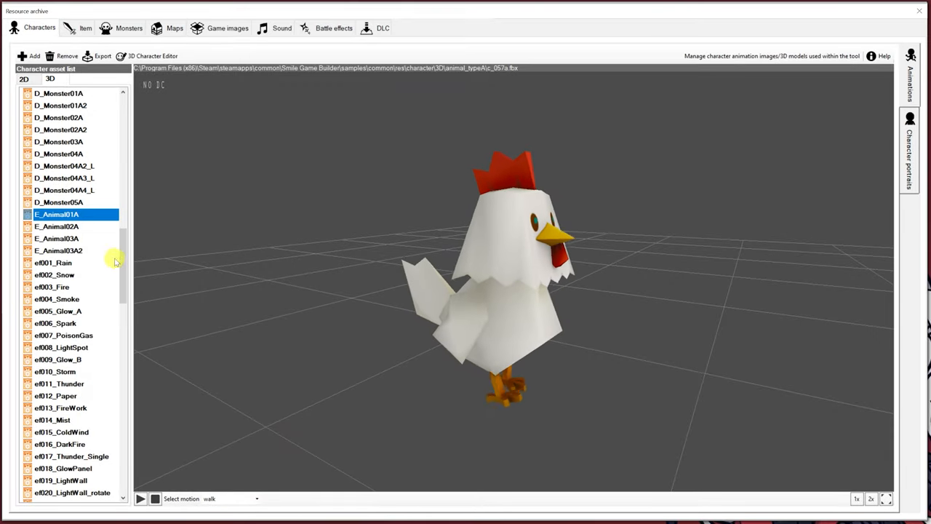
{"action": "left_click", "coordinate": [57, 226]}
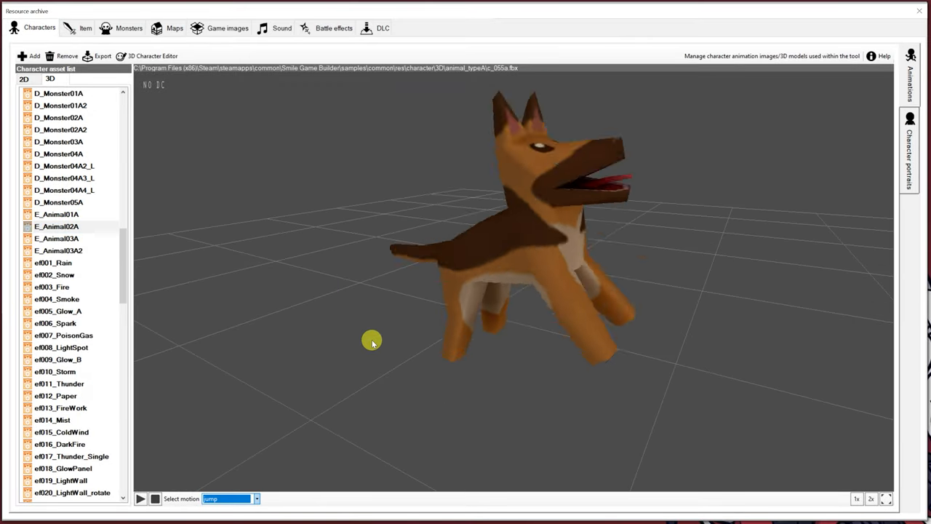
{"action": "left_click_drag", "start_coordinate": [372, 340], "coordinate": [733, 238]}
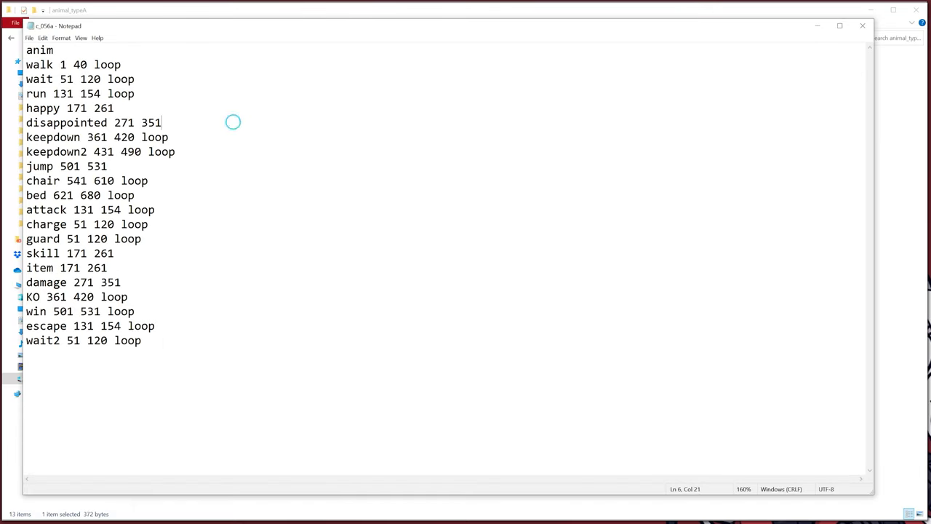
- Highlight the 'happy' motion line in c_056a.def, then deselect it
{"action": "double_click", "coordinate": [51, 108]}
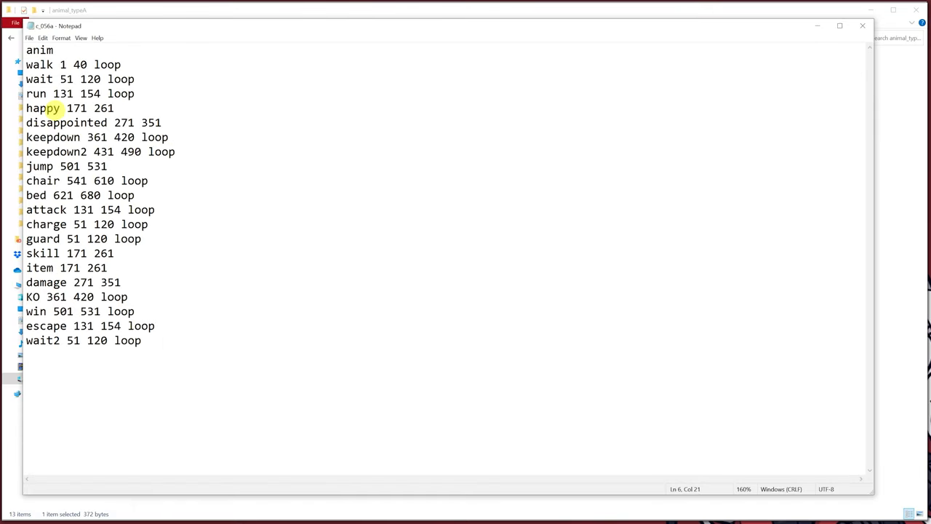
{"action": "left_click", "coordinate": [194, 149]}
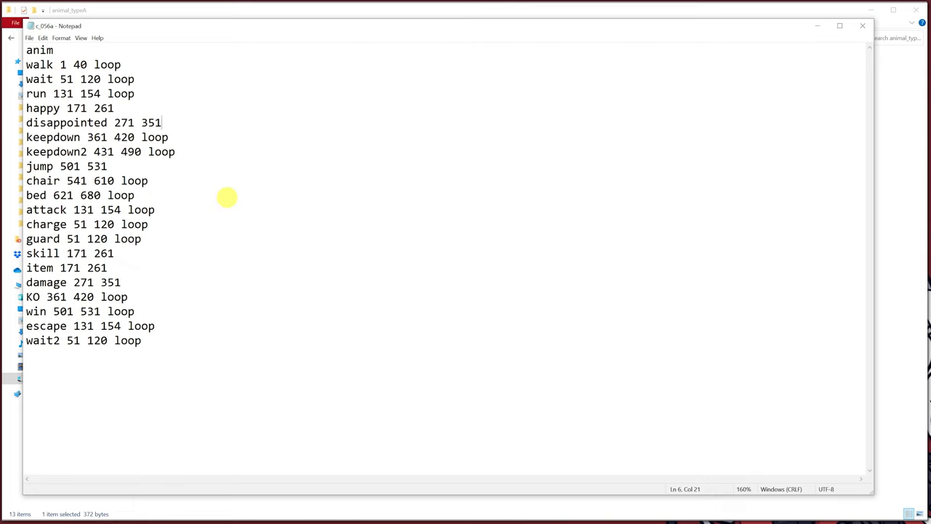
{"action": "mouse_move", "coordinate": [207, 115]}
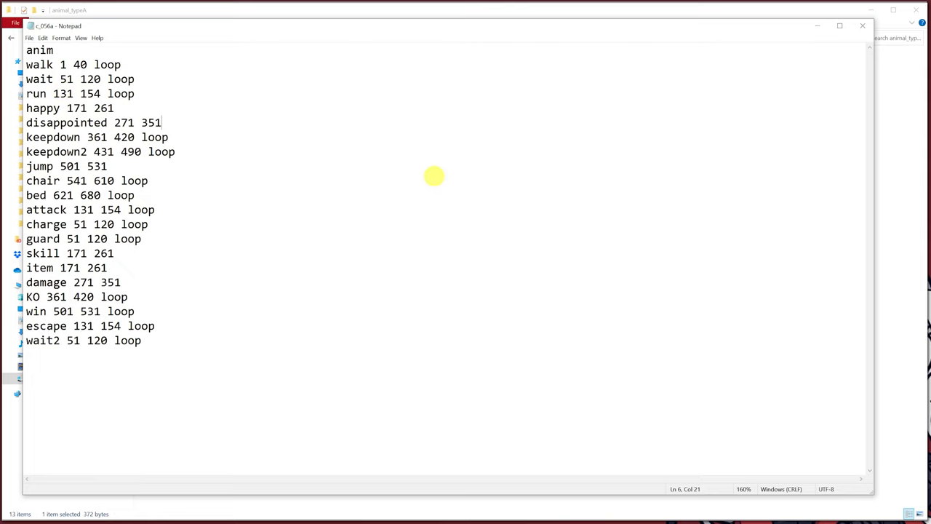
{"action": "mouse_move", "coordinate": [391, 165]}
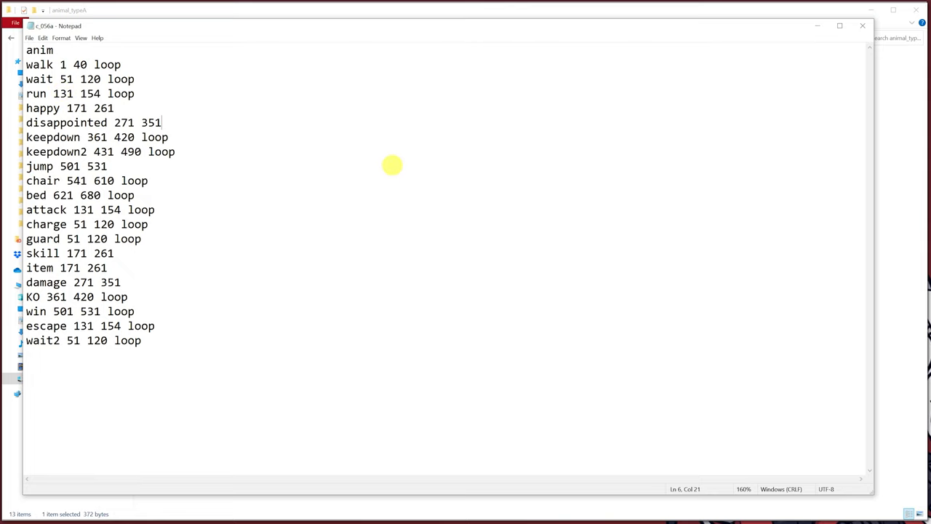
{"action": "mouse_move", "coordinate": [394, 166]}
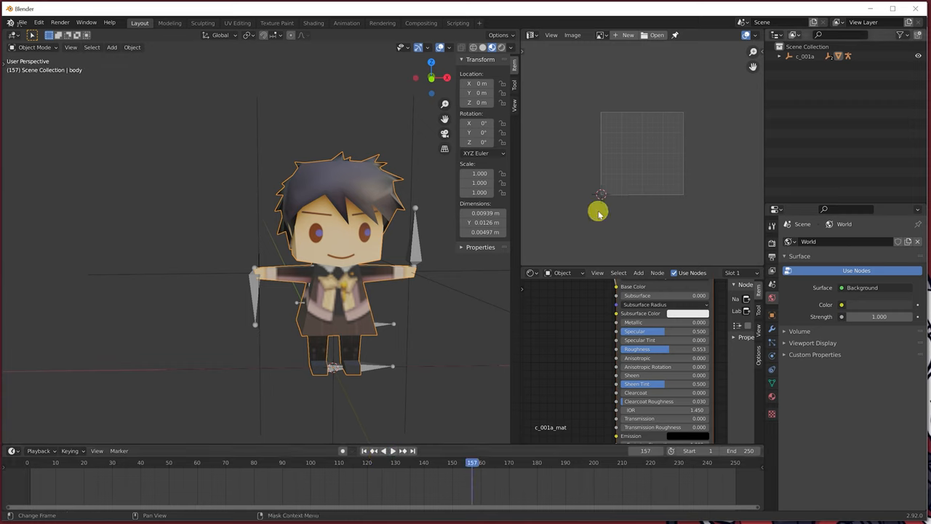
{"action": "mouse_move", "coordinate": [175, 307]}
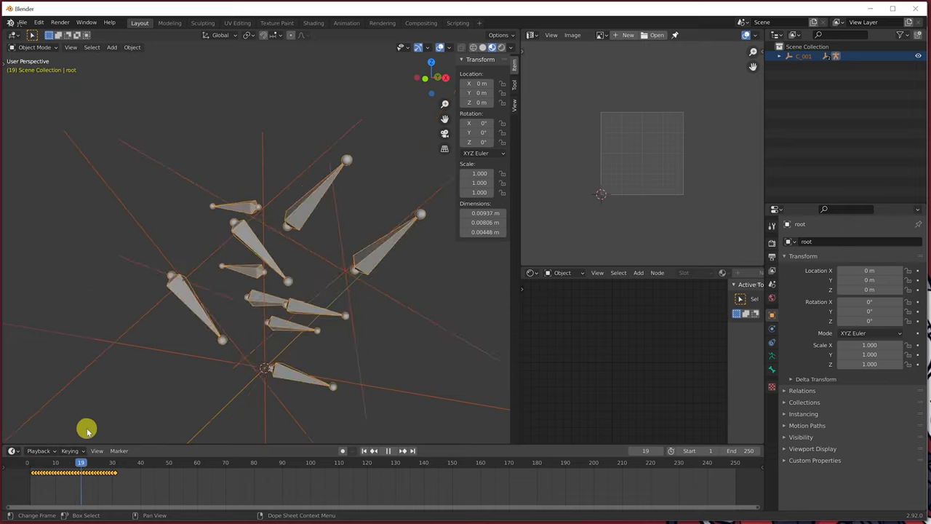
- Scrub the c_001a rig's Timeline from the start to around frame 34 and back
{"action": "left_click_drag", "start_coordinate": [81, 472], "coordinate": [45, 472]}
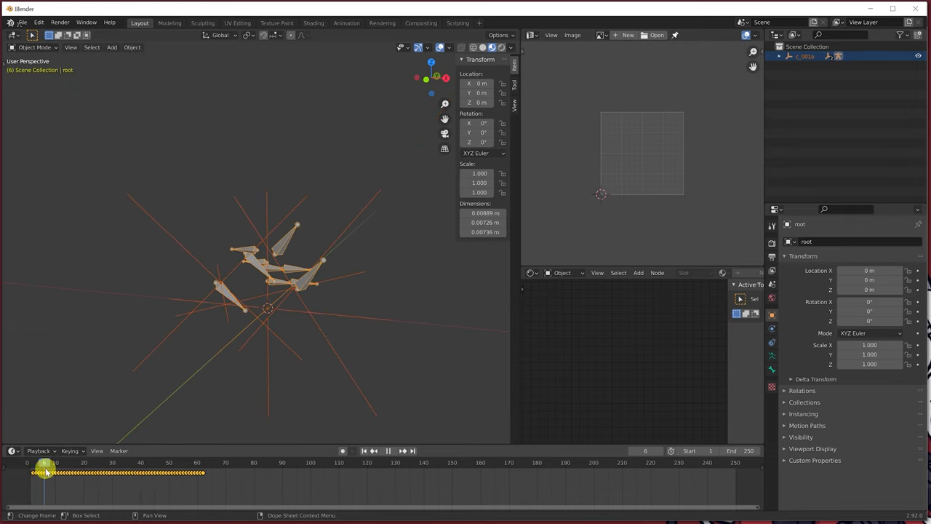
{"action": "left_click_drag", "start_coordinate": [45, 472], "coordinate": [170, 472]}
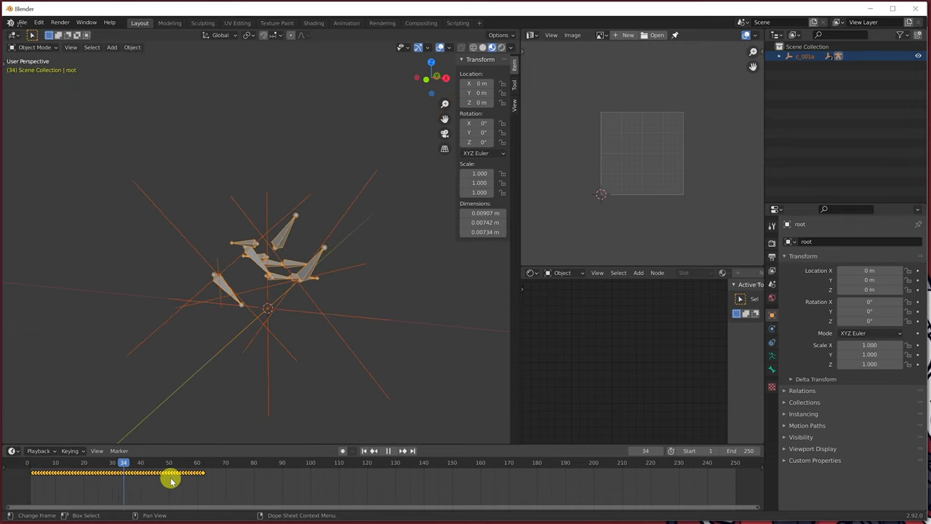
{"action": "left_click_drag", "start_coordinate": [171, 480], "coordinate": [148, 480]}
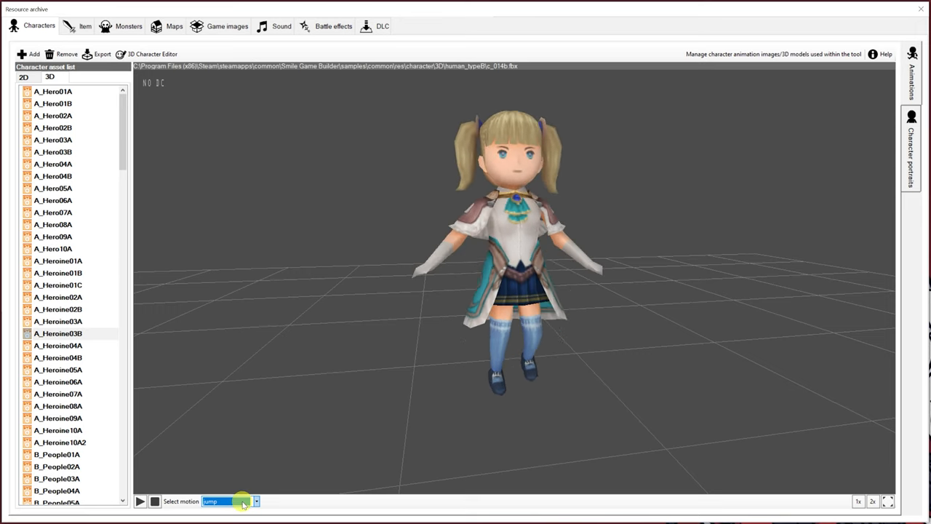
- Set A_Heroine03B's Select motion to 'jump'
{"action": "left_click", "coordinate": [254, 501]}
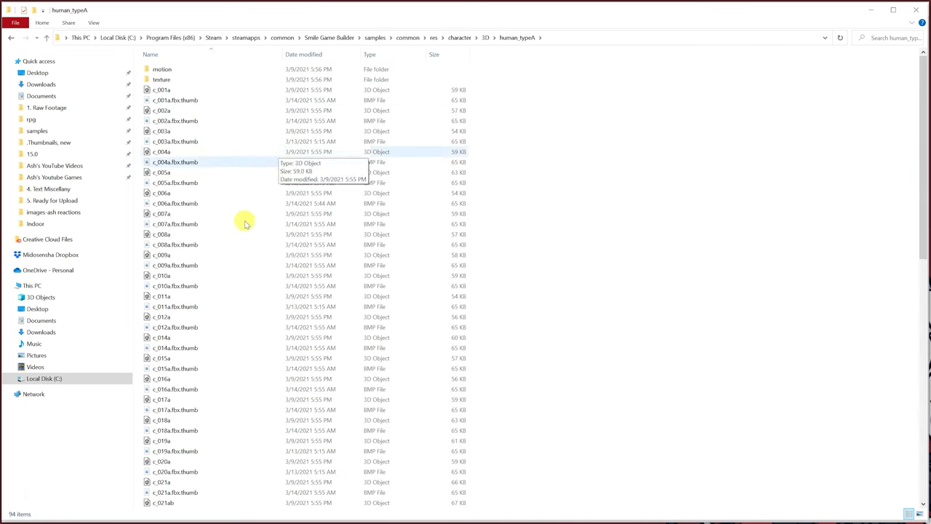
{"action": "mouse_move", "coordinate": [256, 147]}
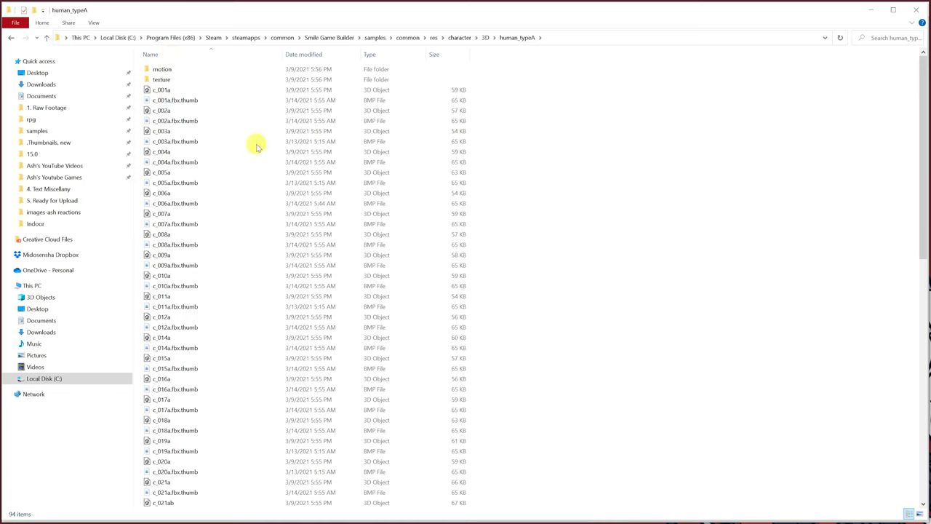
{"action": "mouse_move", "coordinate": [345, 324]}
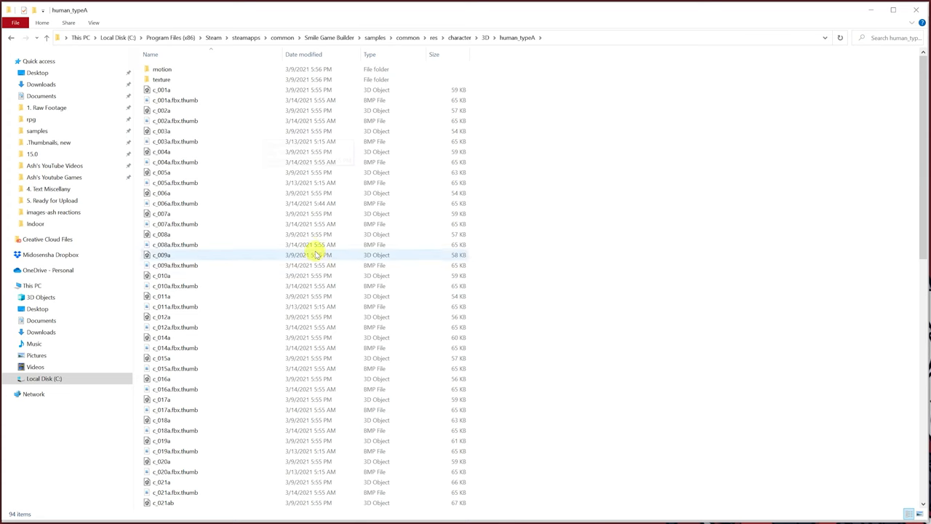
{"action": "double_click", "coordinate": [161, 69]}
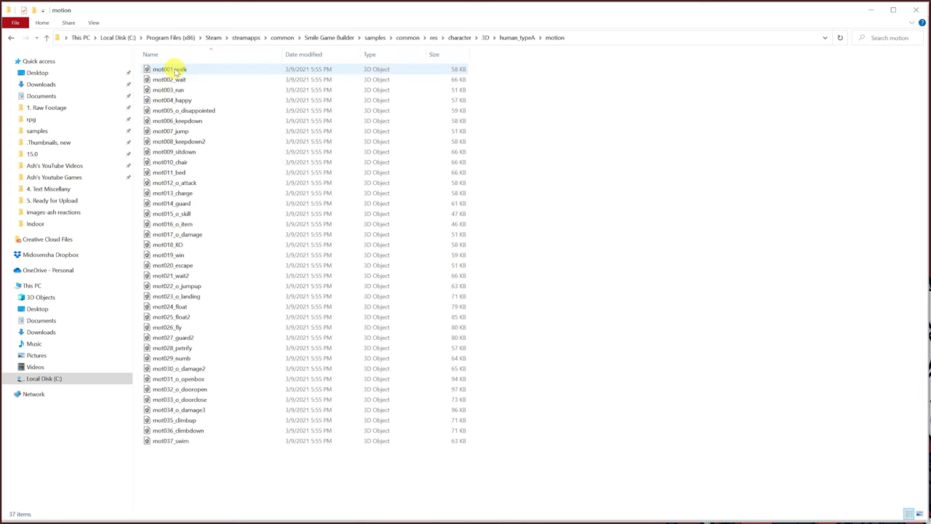
{"action": "left_click", "coordinate": [27, 37]}
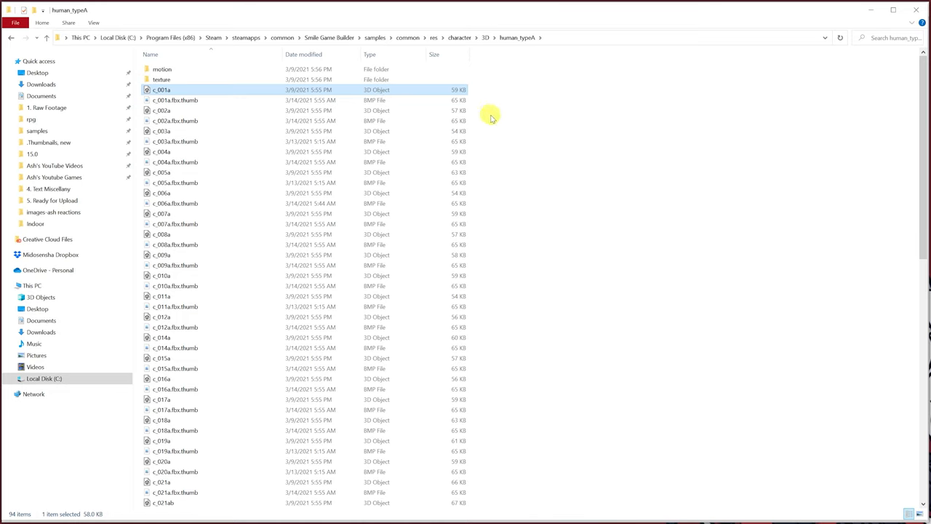
{"action": "left_click", "coordinate": [577, 215]}
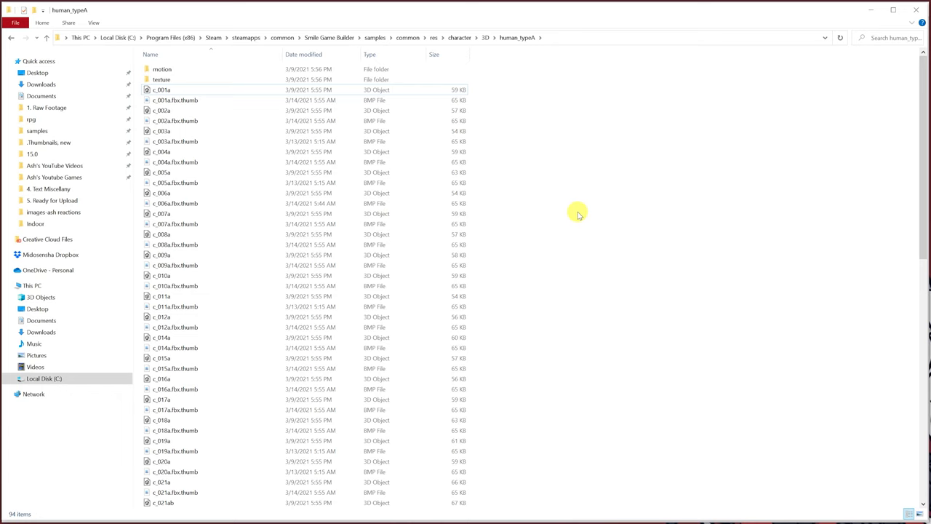
{"action": "mouse_move", "coordinate": [563, 92]}
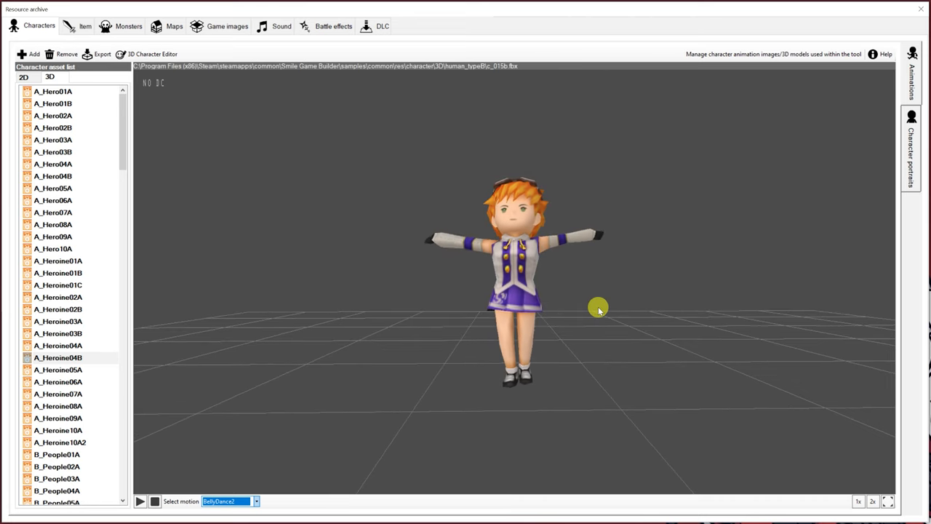
- Orbit the viewport around A_Heroine04B playing BellyDance2
{"action": "left_click_drag", "start_coordinate": [598, 307], "coordinate": [564, 284]}
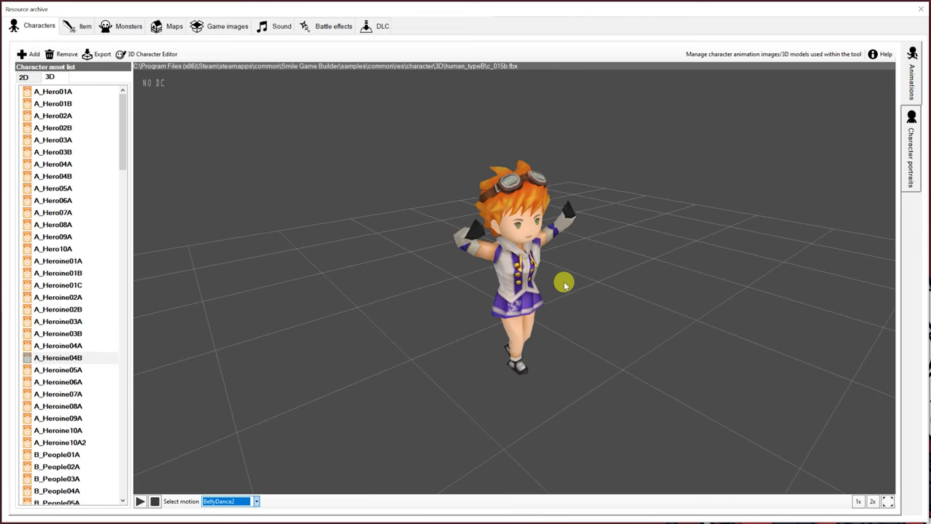